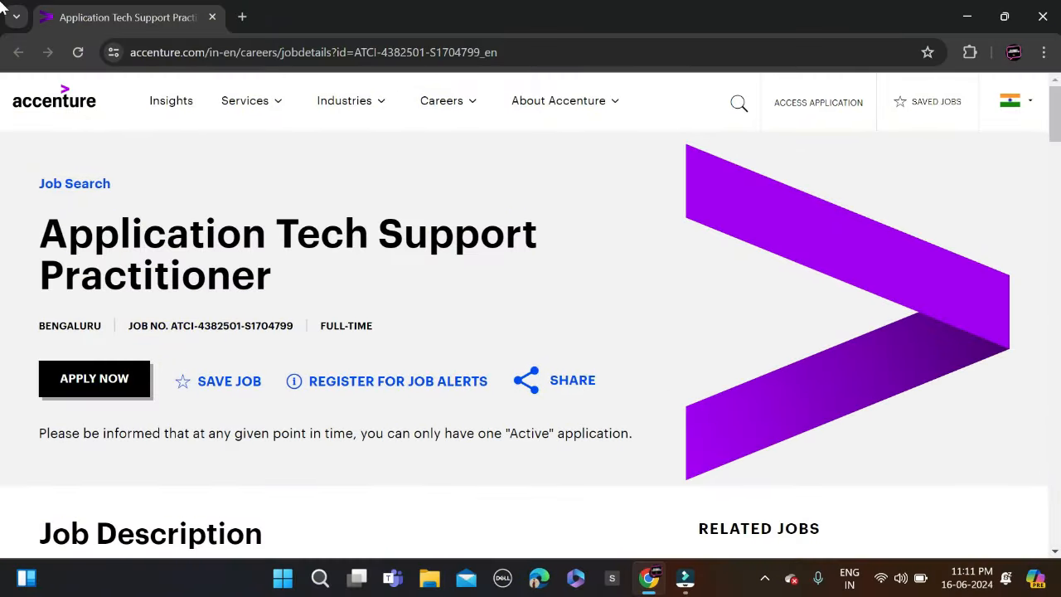
mouse_move(367, 299)
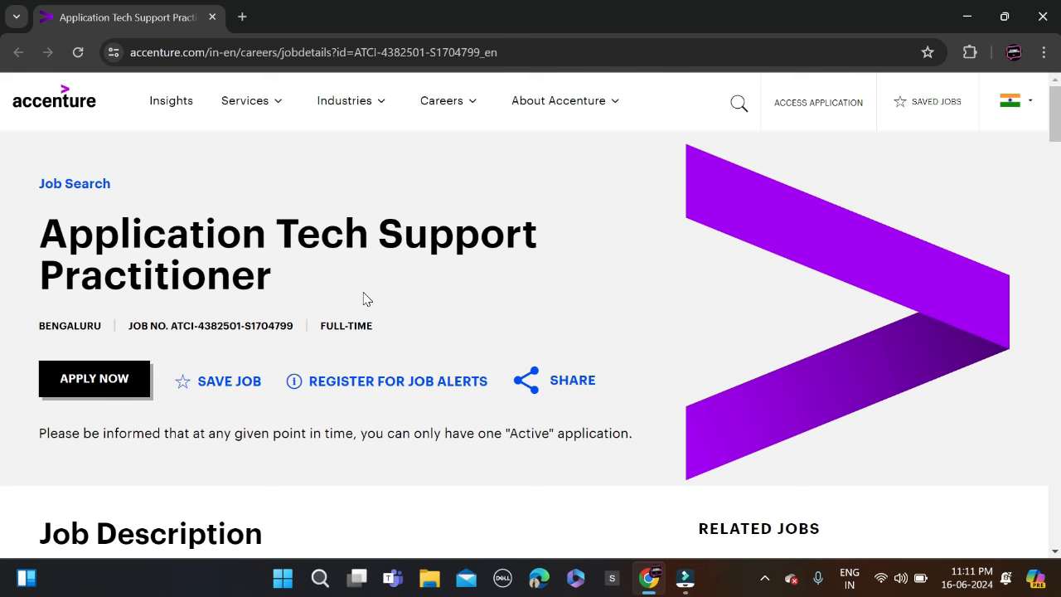
mouse_move(163, 467)
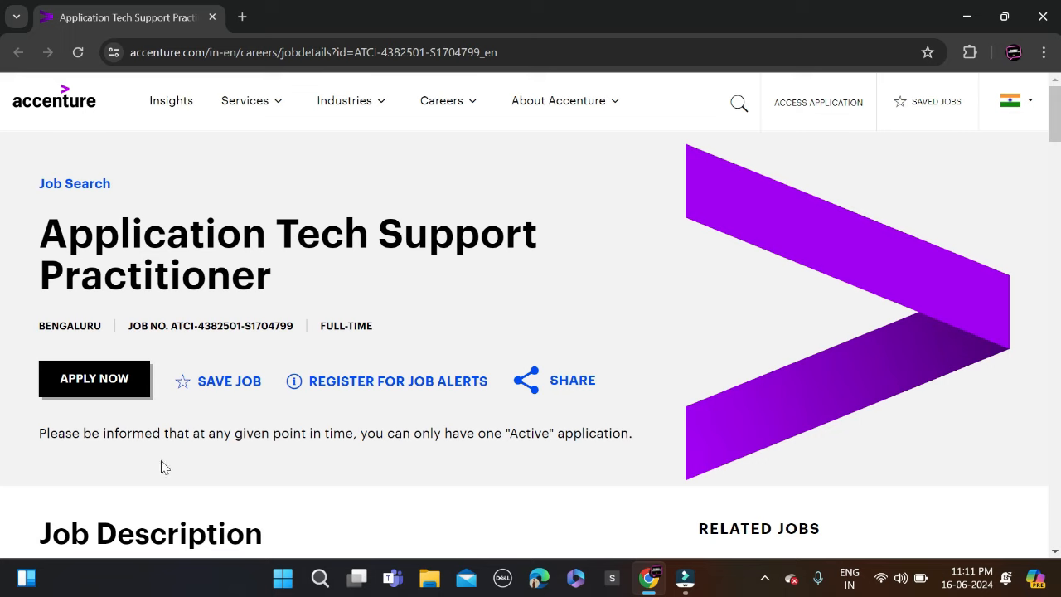
Step: Highlight the Graduation qualification and the required Network Analytics skill in the job description
scroll(down, 3)
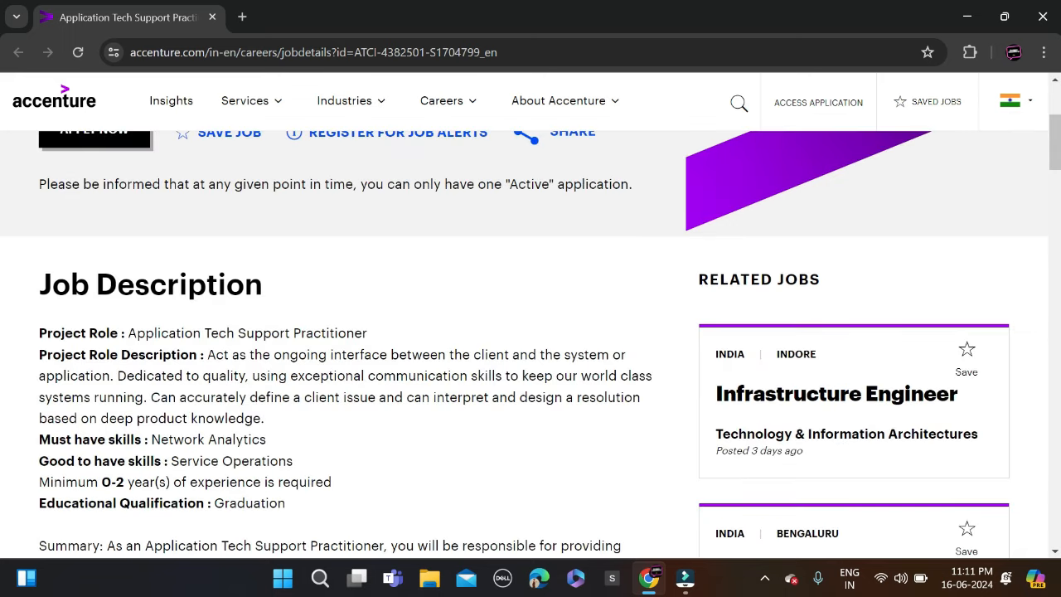
double_click(249, 503)
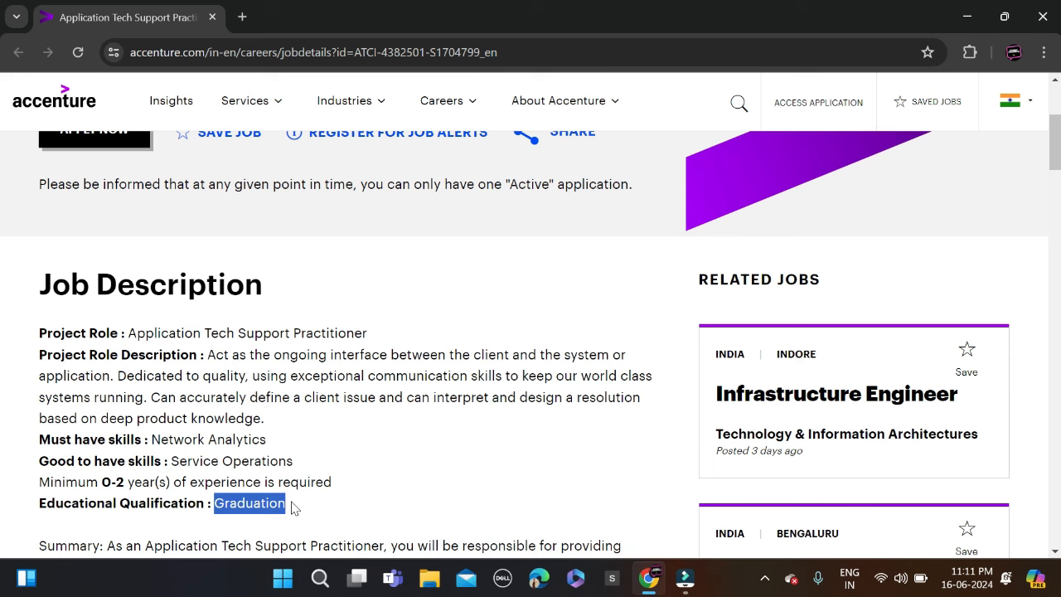
mouse_move(301, 507)
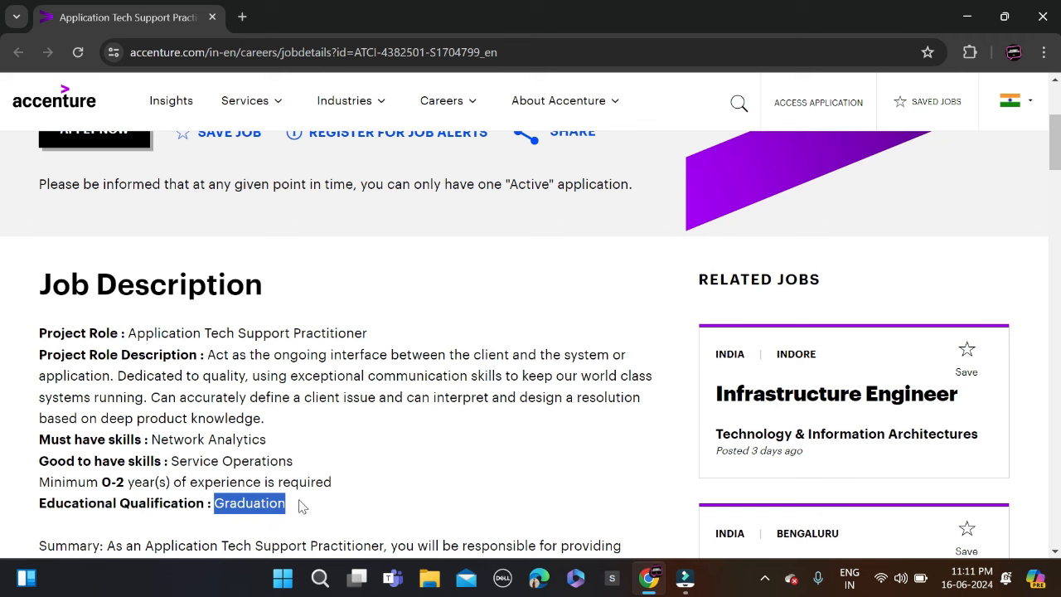
double_click(176, 439)
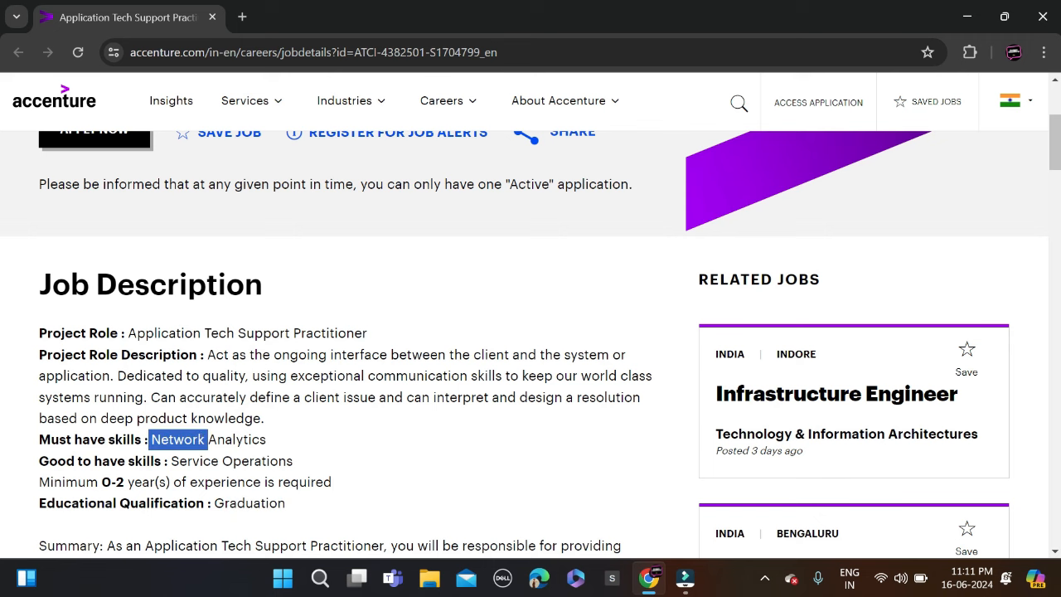
scroll(down, 3)
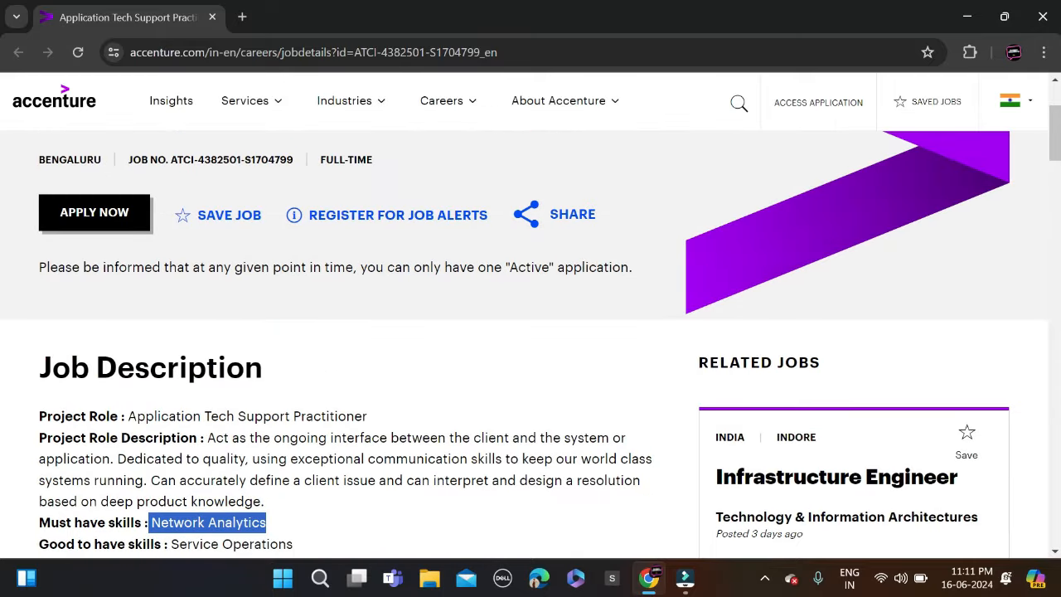
Step: Scroll to the bottom of the job page and choose APPLY NOW
scroll(up, 3)
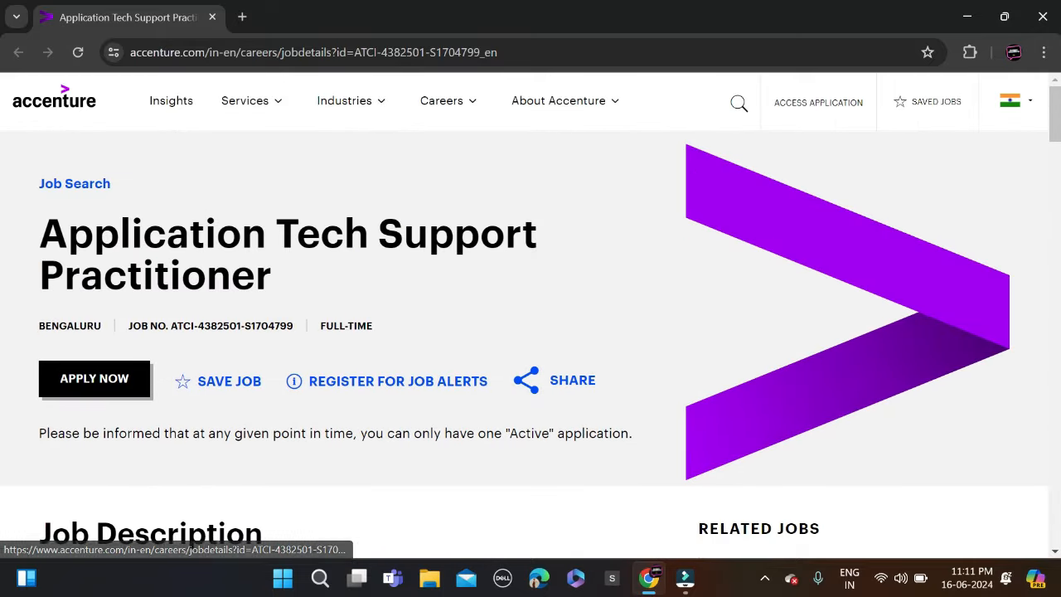
scroll(down, 3)
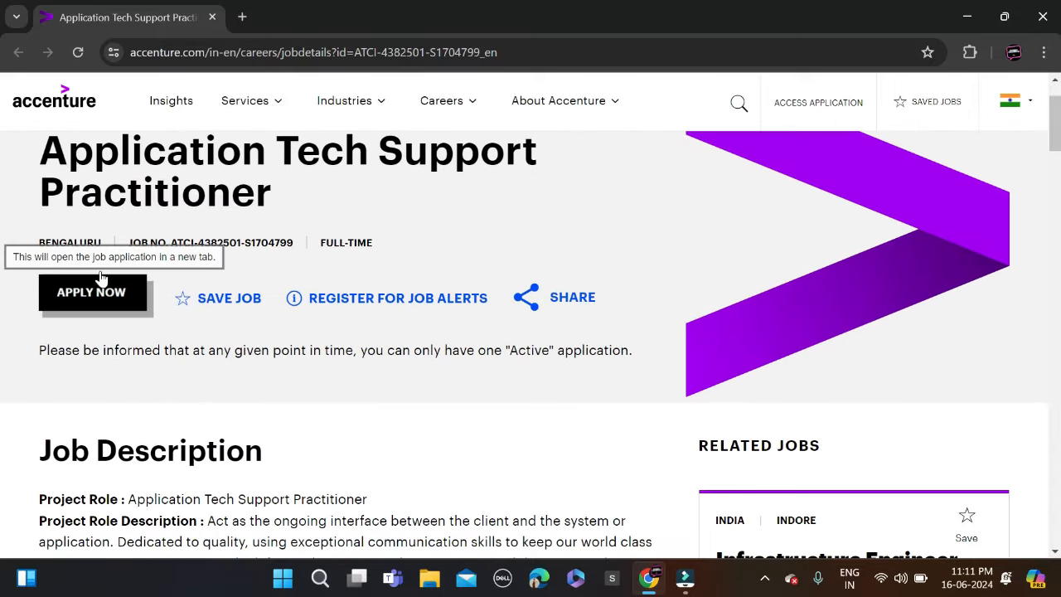
scroll(down, 3)
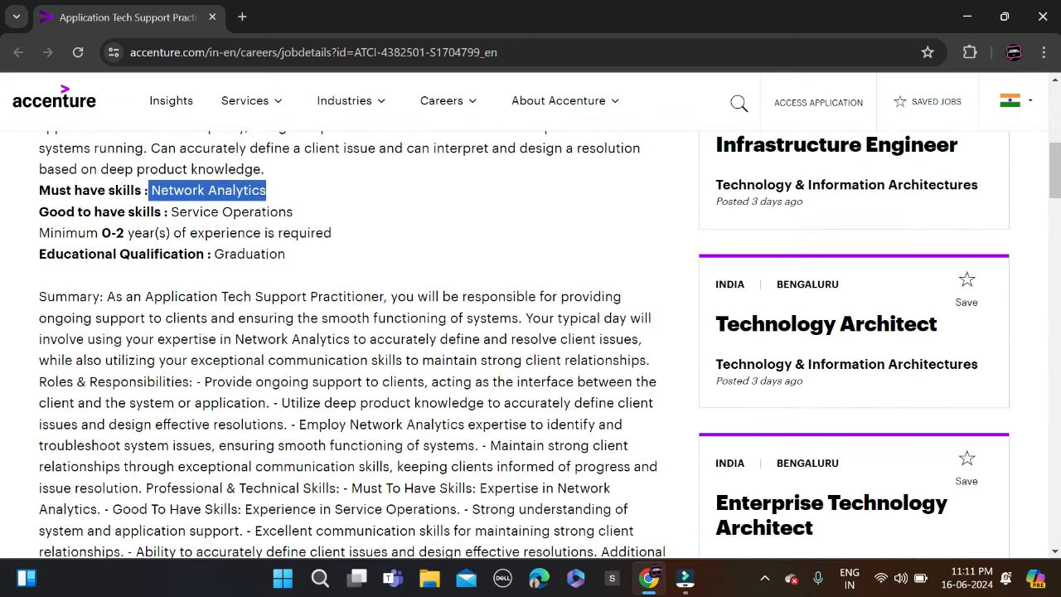
scroll(down, 3)
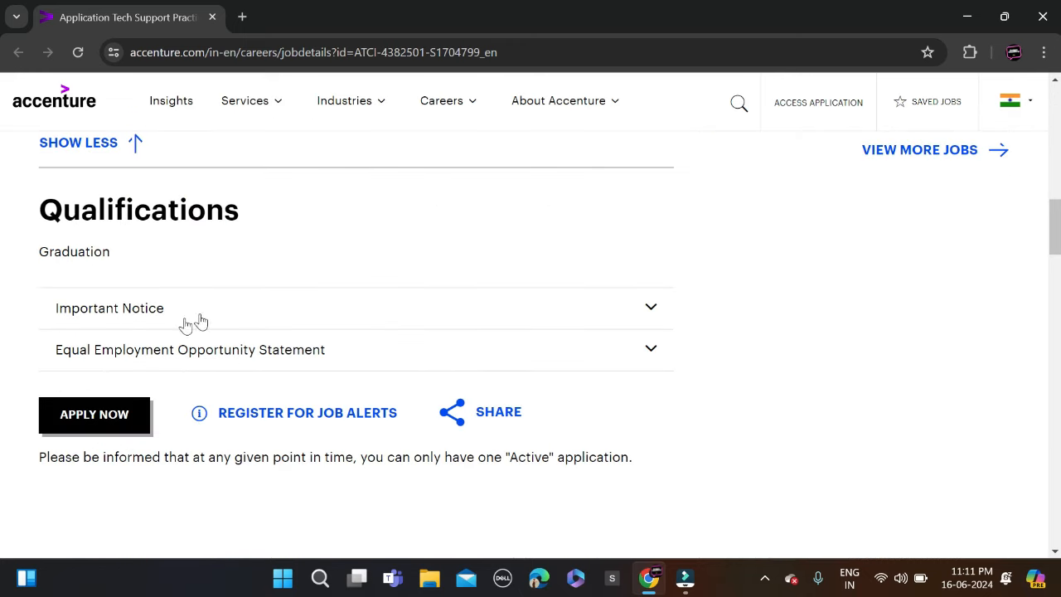
click(94, 414)
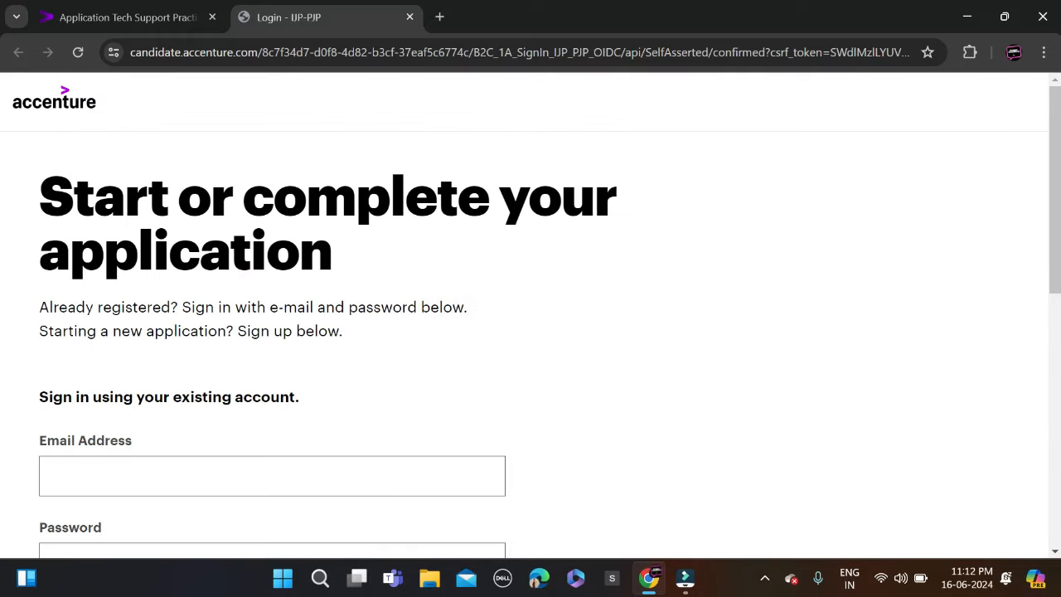
Step: Skip the email and password sign-in and choose START APPLICATION as a new candidate
scroll(down, 3)
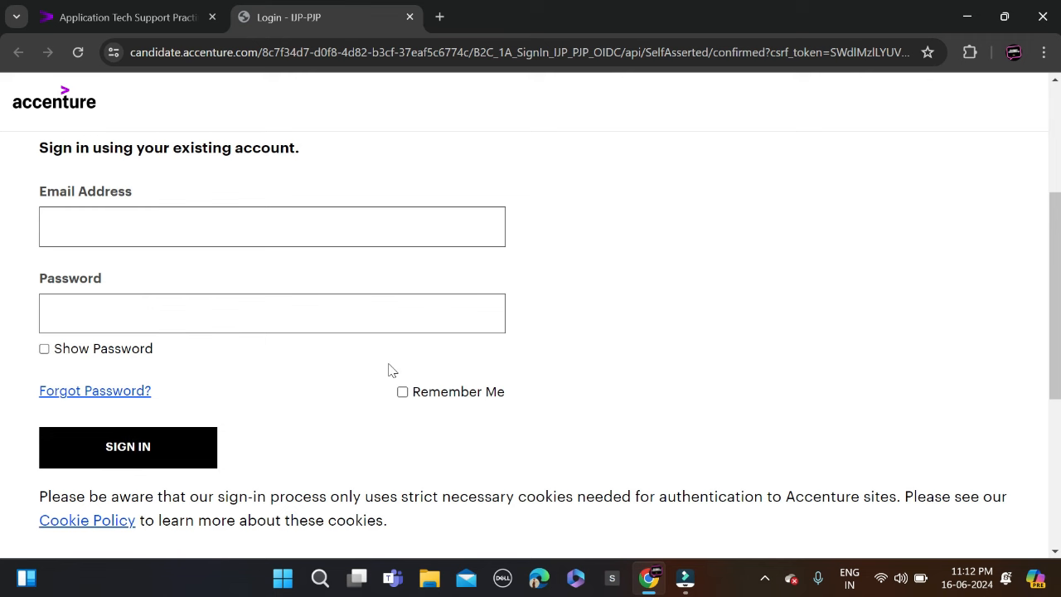
scroll(down, 3)
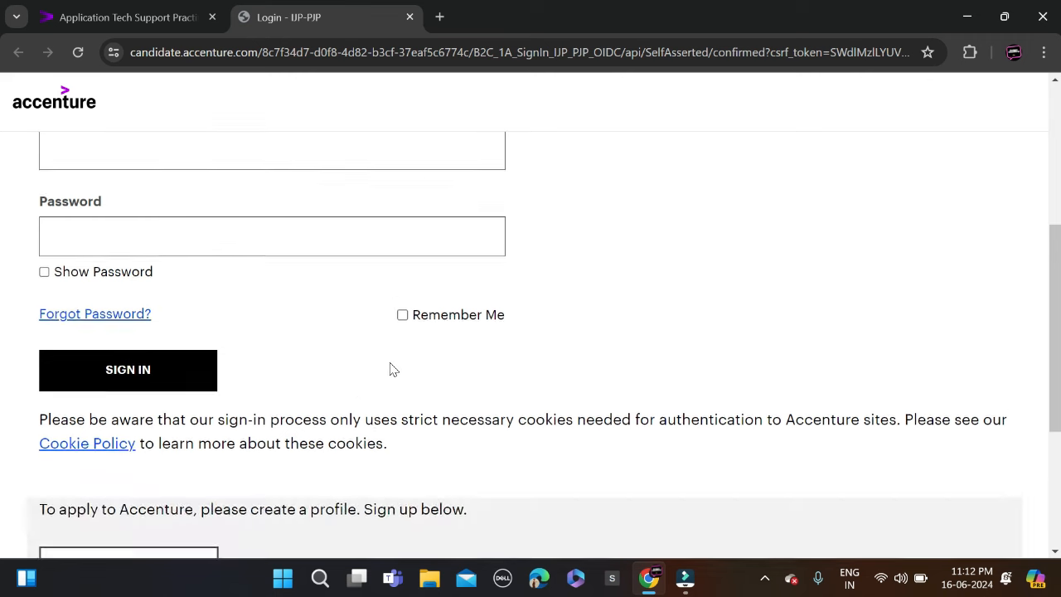
scroll(down, 3)
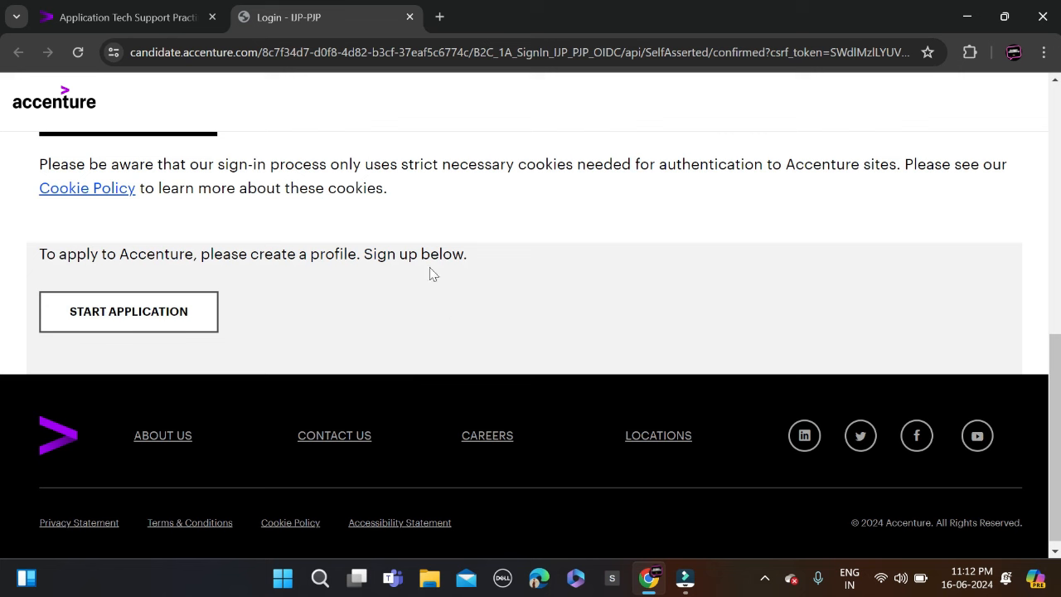
click(129, 311)
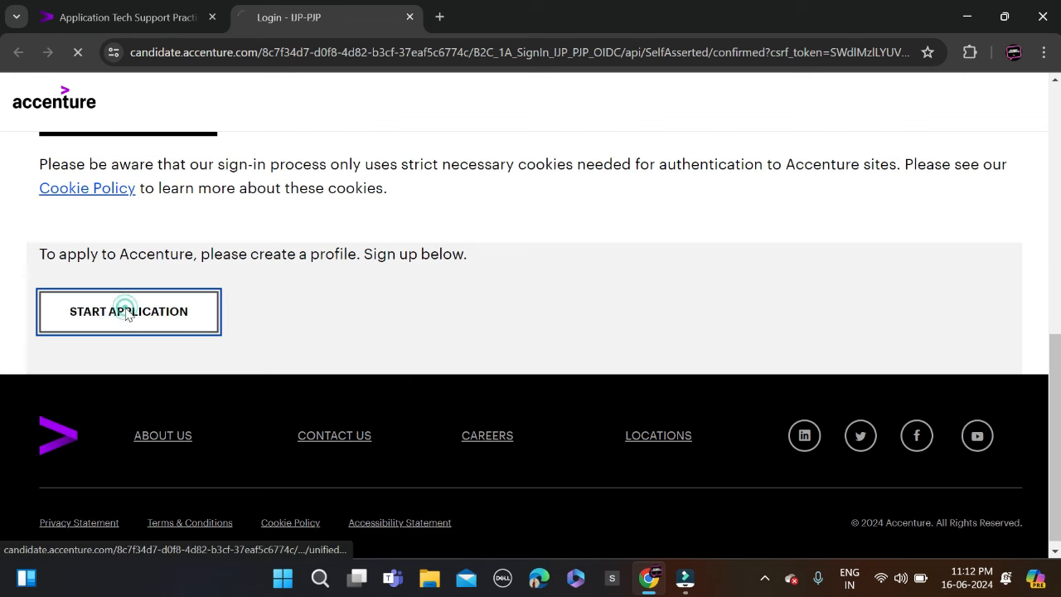
Step: Review the empty Email, First Name, Last Name and Country fields of the registration form
click(128, 311)
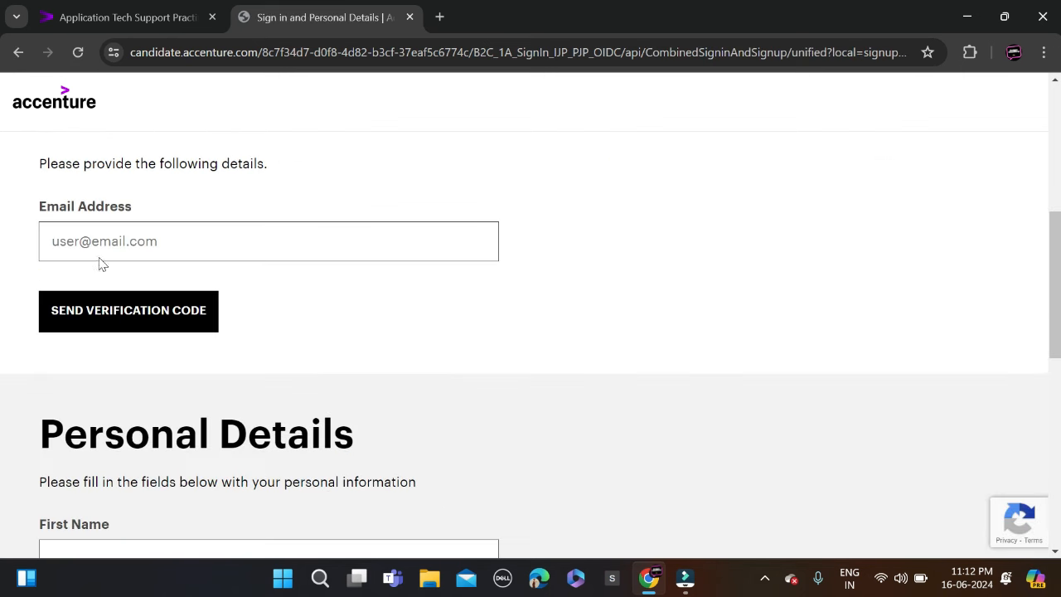
scroll(down, 3)
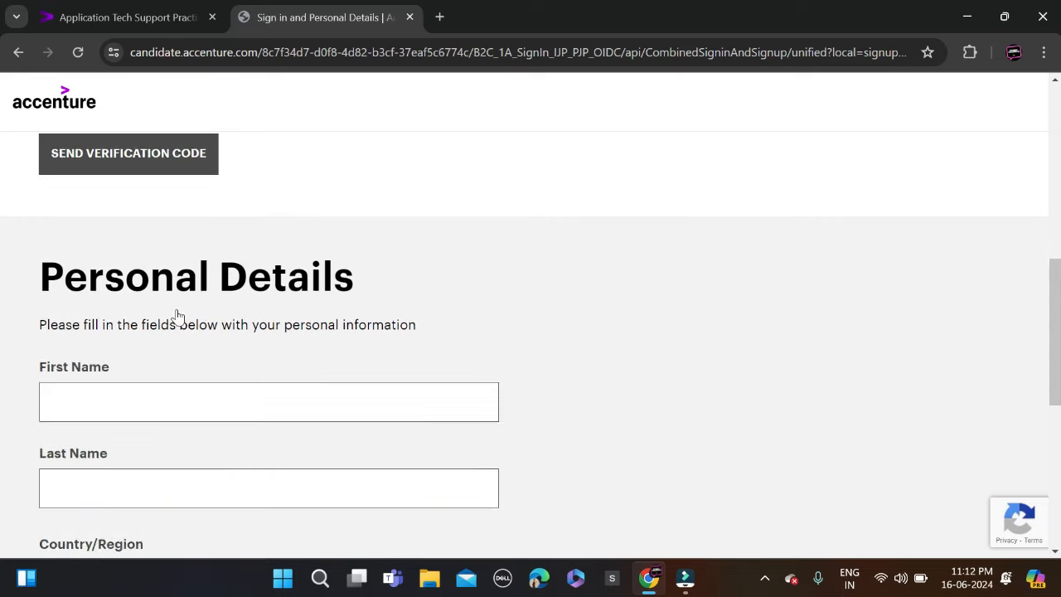
scroll(down, 3)
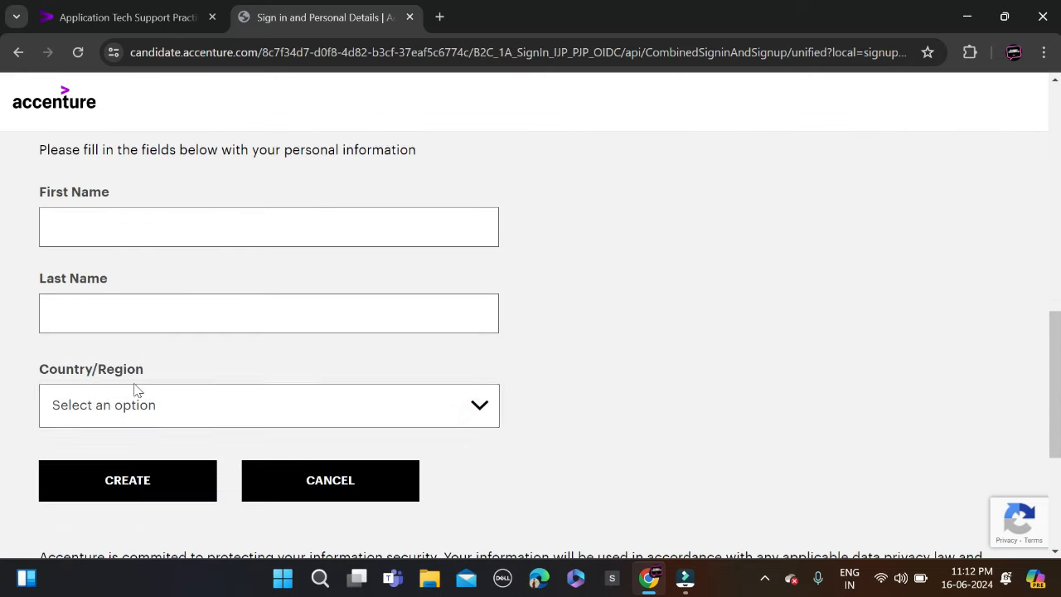
scroll(down, 3)
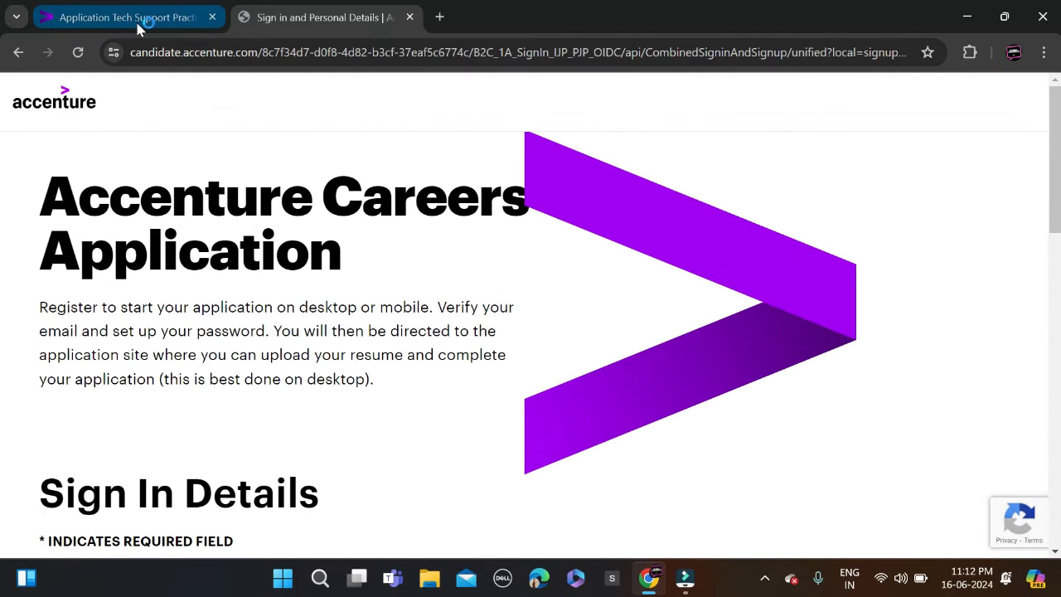
click(323, 17)
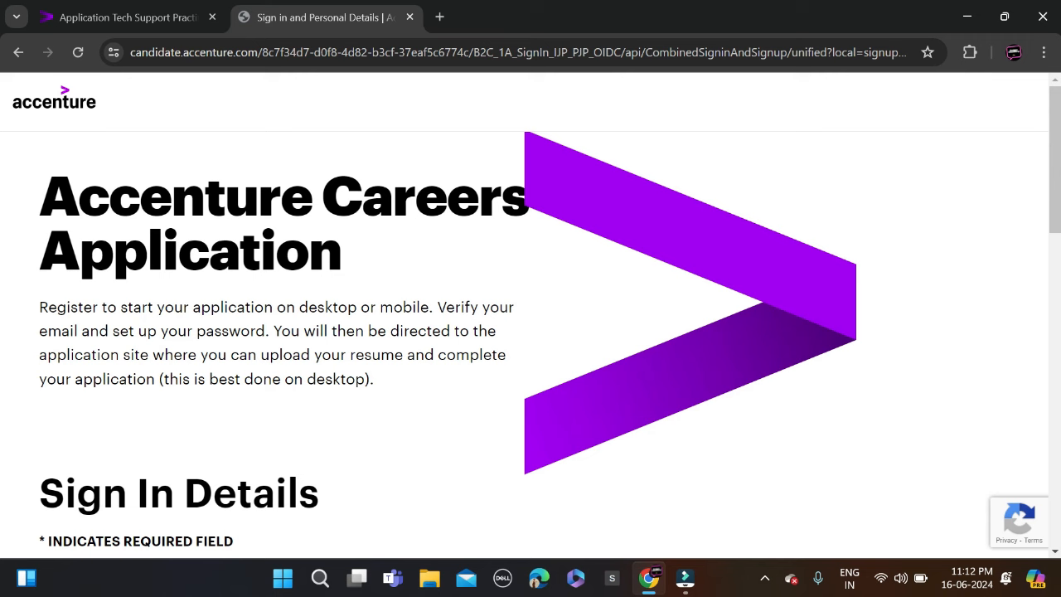
mouse_move(39, 205)
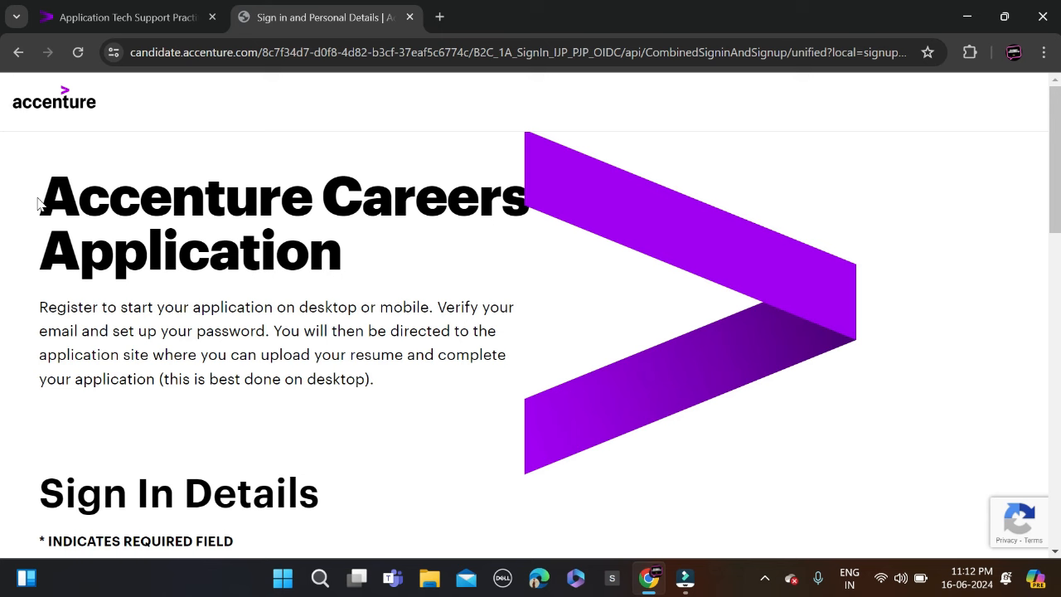
mouse_move(524, 361)
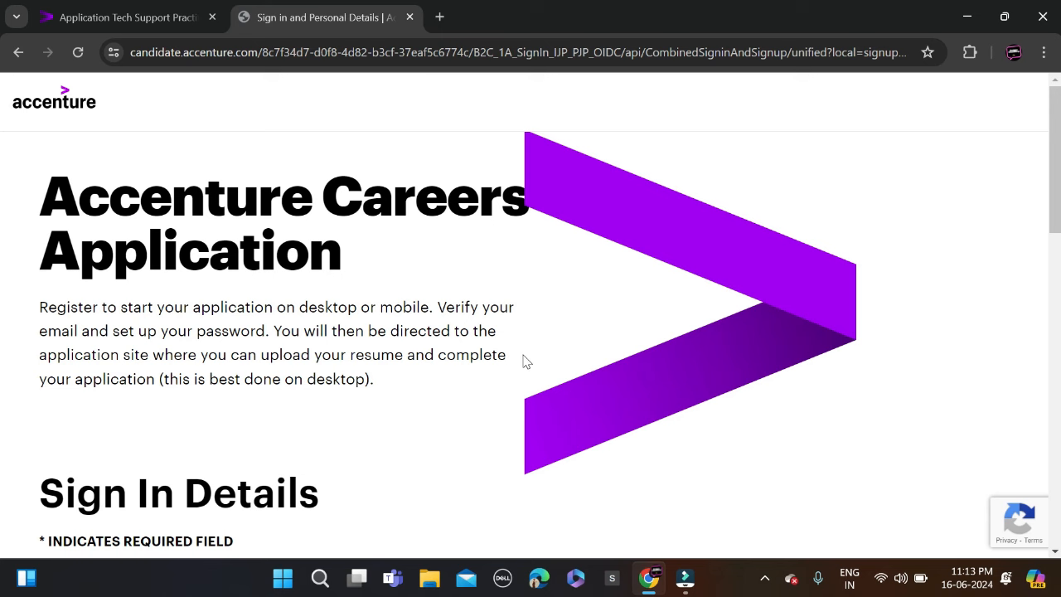